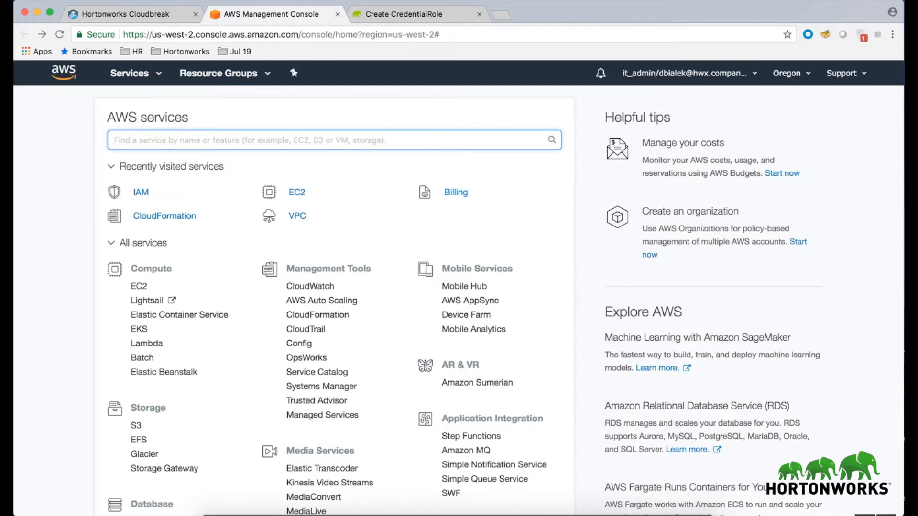
# Step: Search AWS services for 'i' and open IAM to see the users list
pyautogui.write('i')
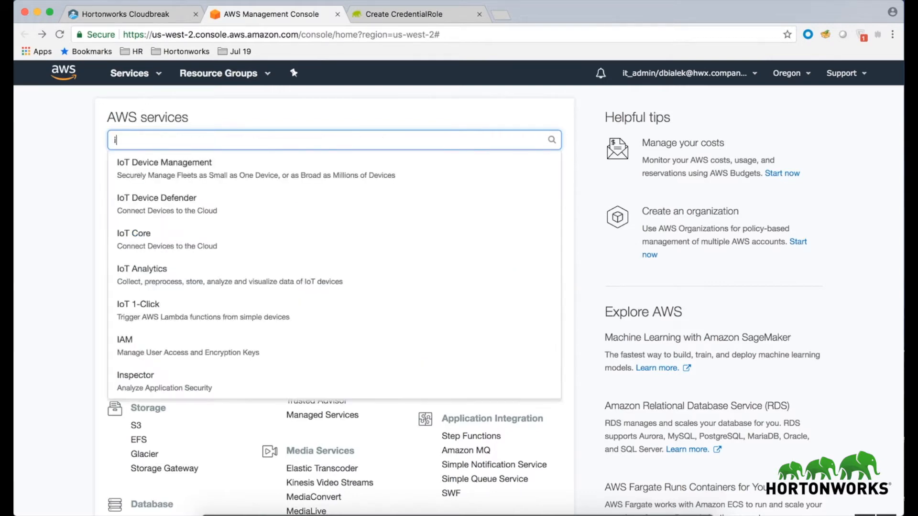
pyautogui.click(125, 339)
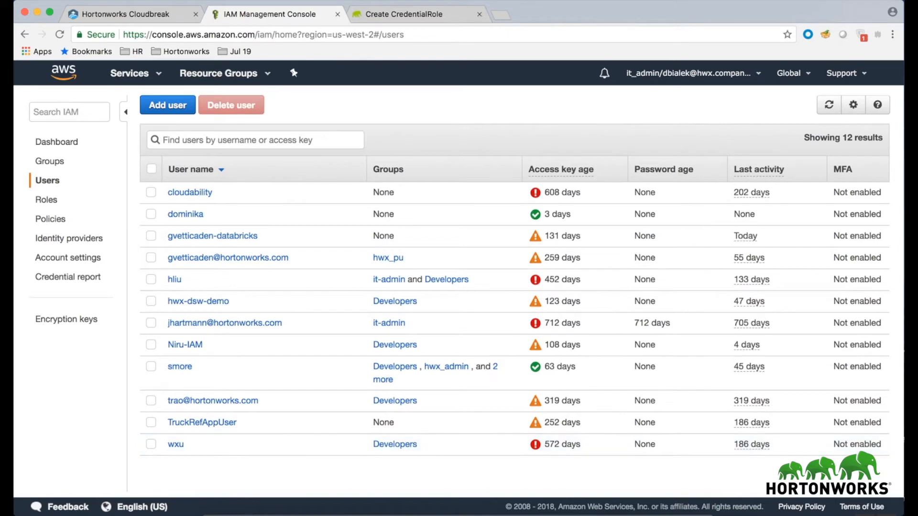
# Step: Add user 'test-user' with programmatic access and continue to permissions
pyautogui.click(167, 105)
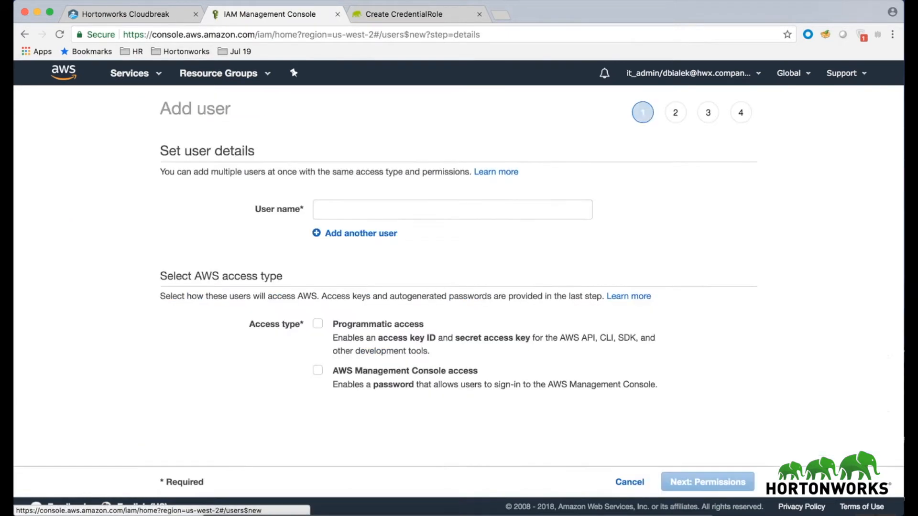
pyautogui.write('test-')
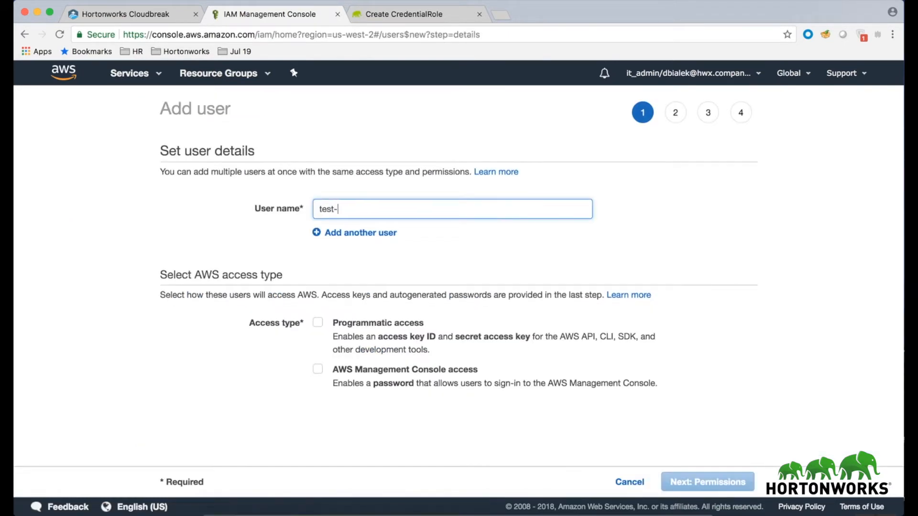
pyautogui.write('user')
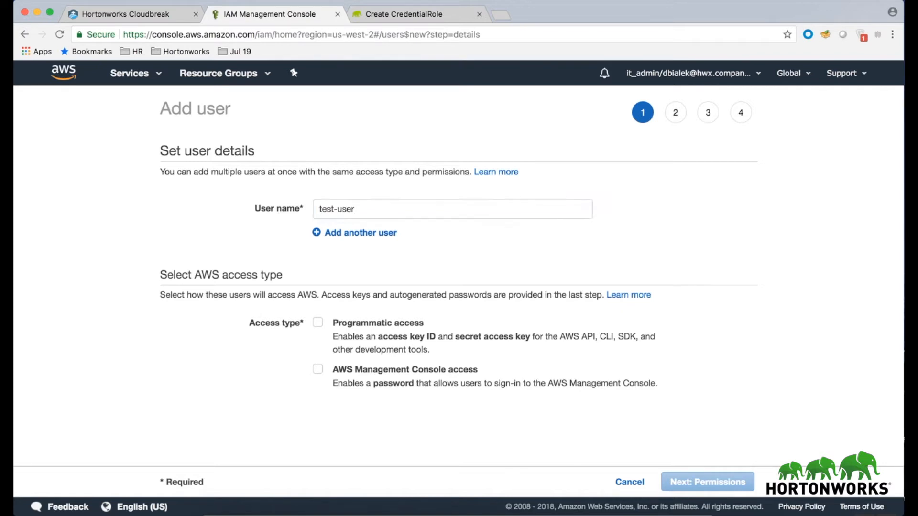
pyautogui.click(318, 323)
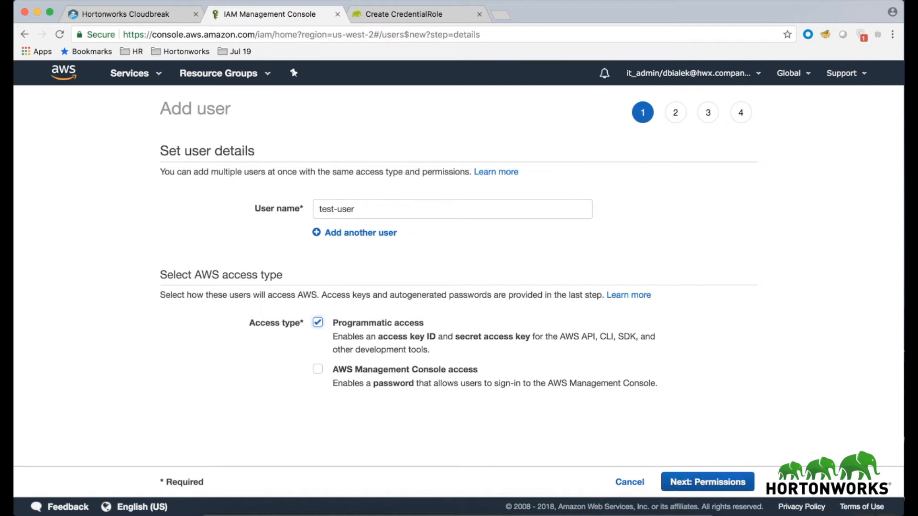
pyautogui.click(706, 482)
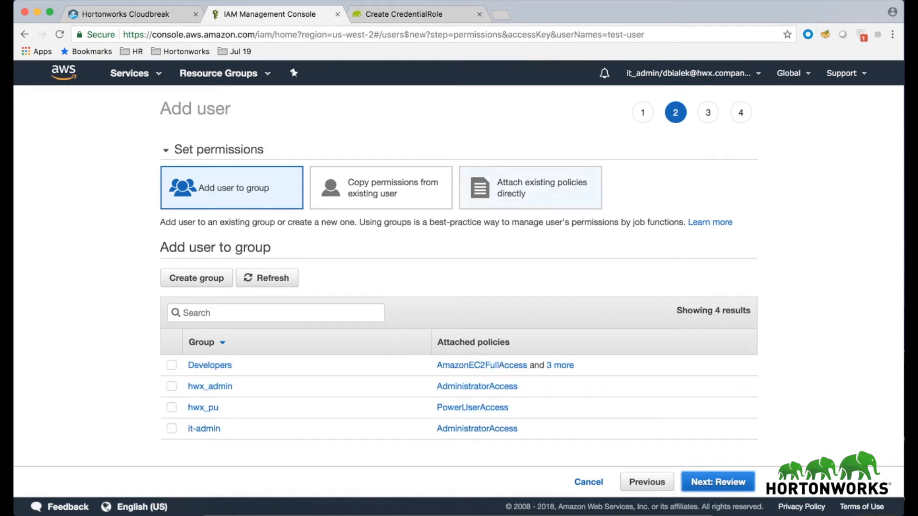
# Step: Choose 'Attach existing policies directly' and start a new custom policy
pyautogui.click(530, 187)
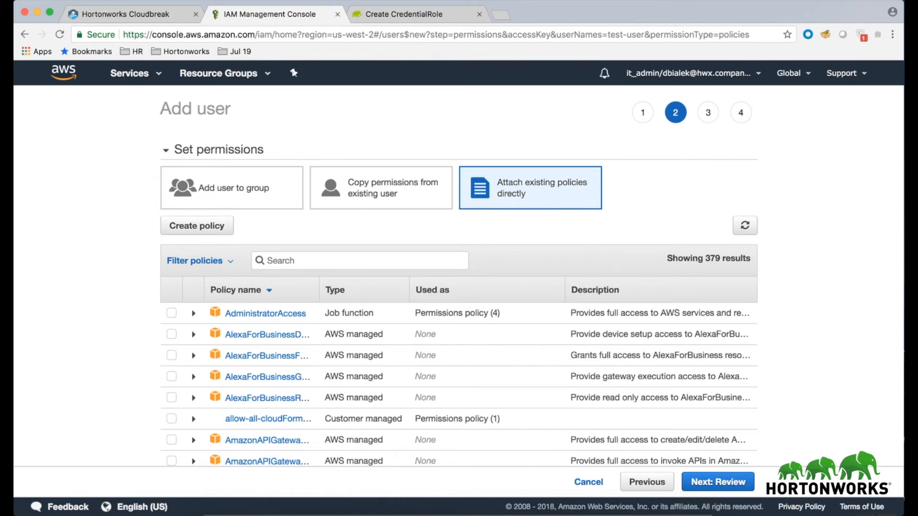
pyautogui.click(196, 225)
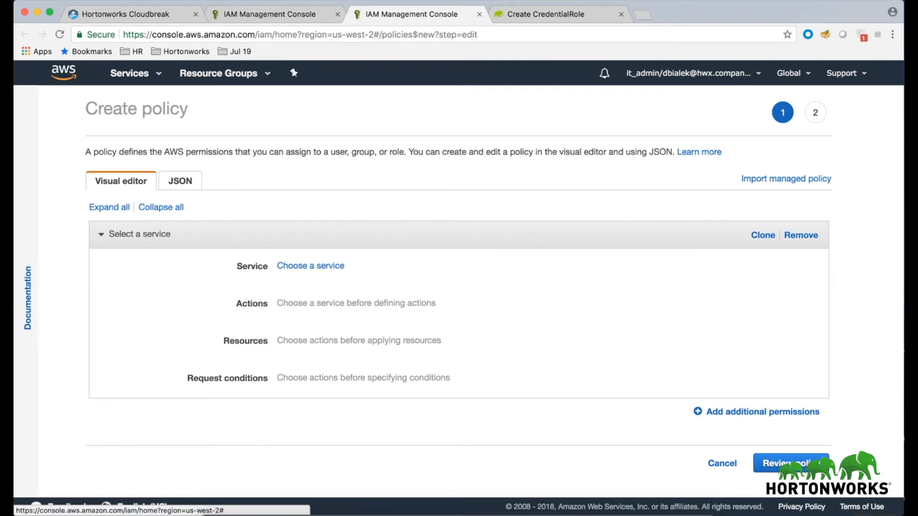
# Step: Enter the Auto Scaling, CloudFormation, EC2 and IAM policy as JSON and review it
pyautogui.click(179, 181)
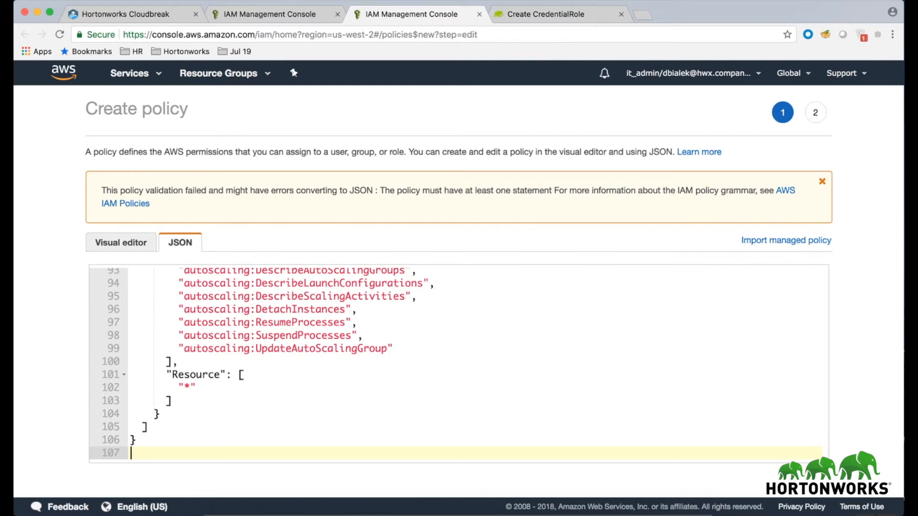
pyautogui.scroll(-3)
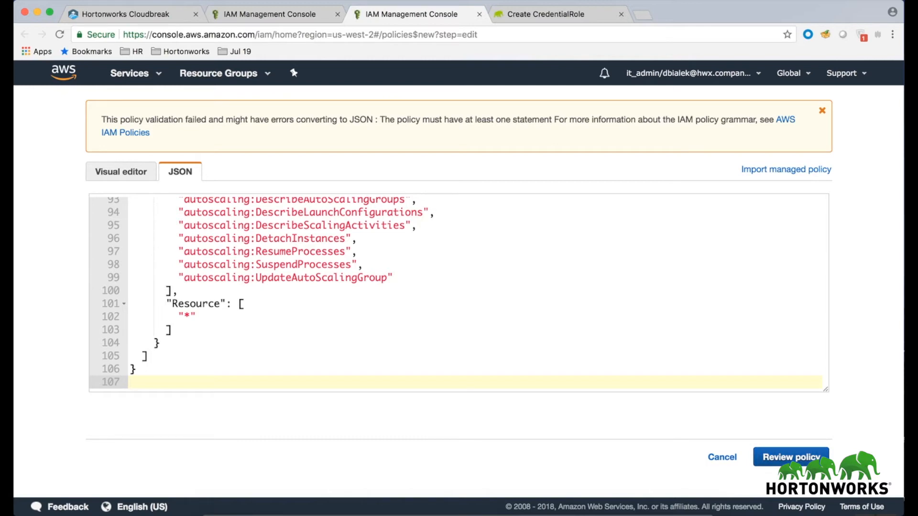
pyautogui.click(790, 457)
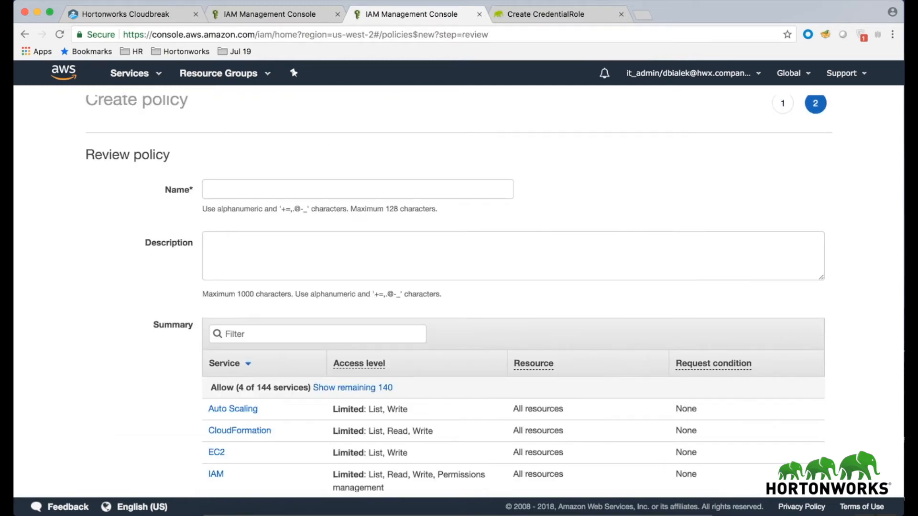
# Step: Name the policy 'CbPolicy' and create it
pyautogui.write('CbP')
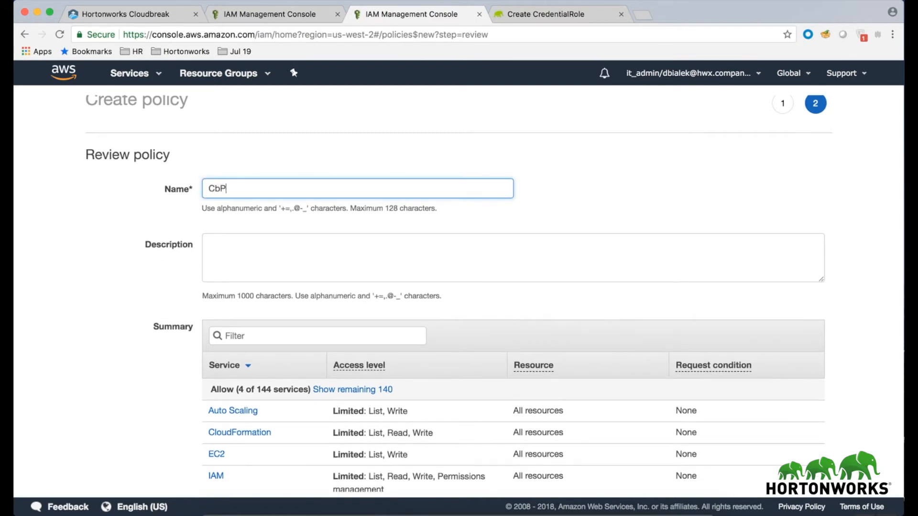
pyautogui.write('olicy')
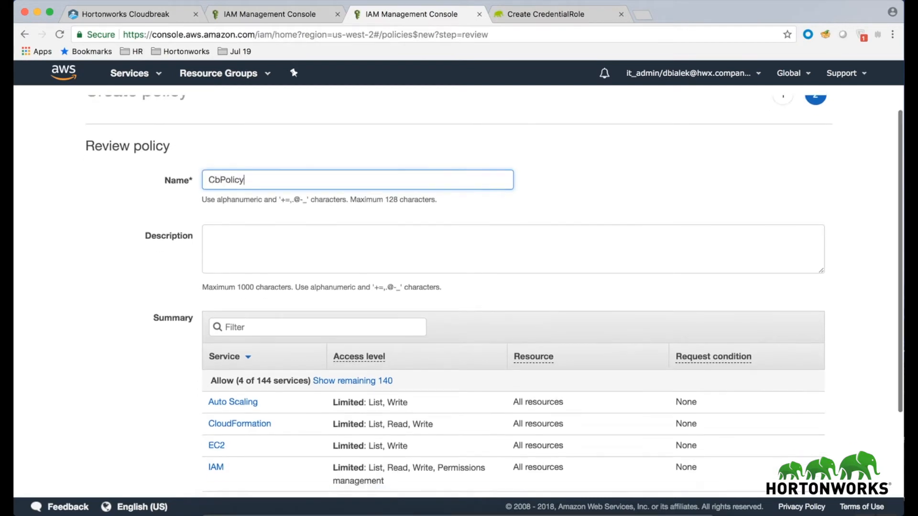
pyautogui.scroll(-3)
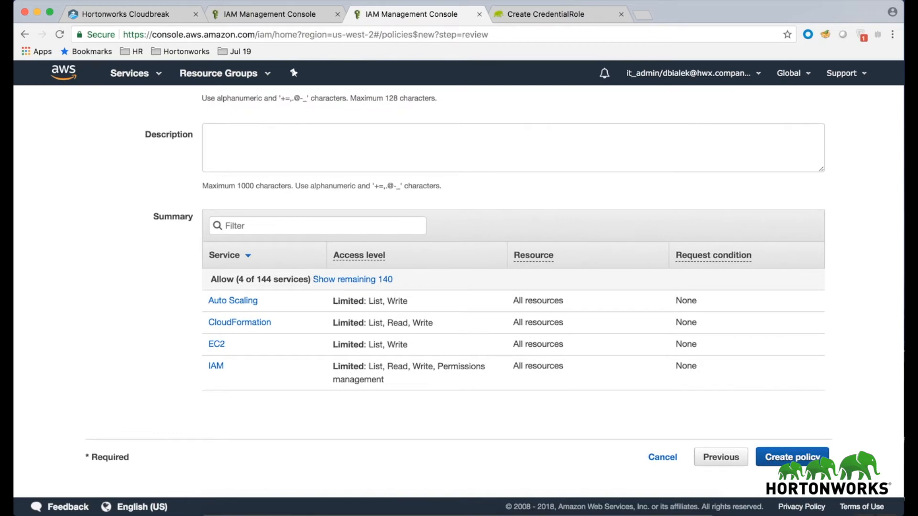
pyautogui.click(791, 457)
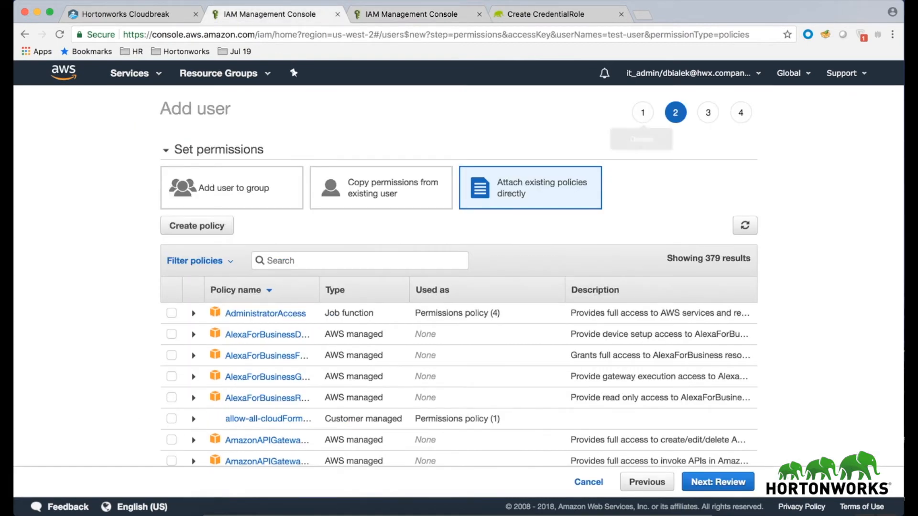
# Step: Refresh the policy list, filter by 'Cb', select CbPolicy and go to review
pyautogui.click(745, 225)
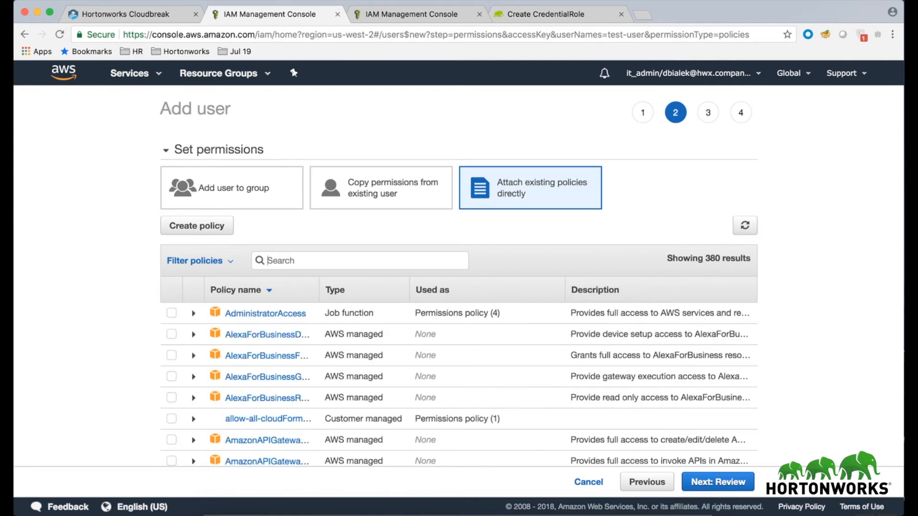
pyautogui.write('CbPolicy')
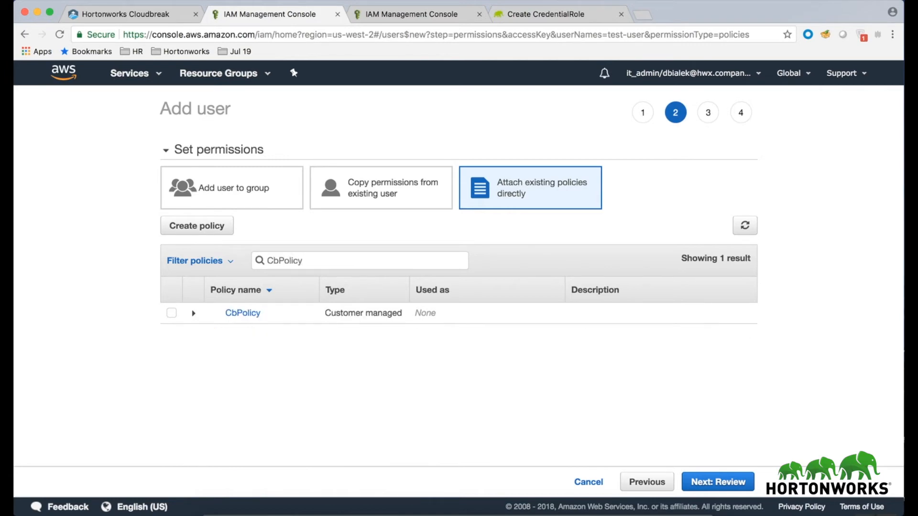
pyautogui.click(171, 313)
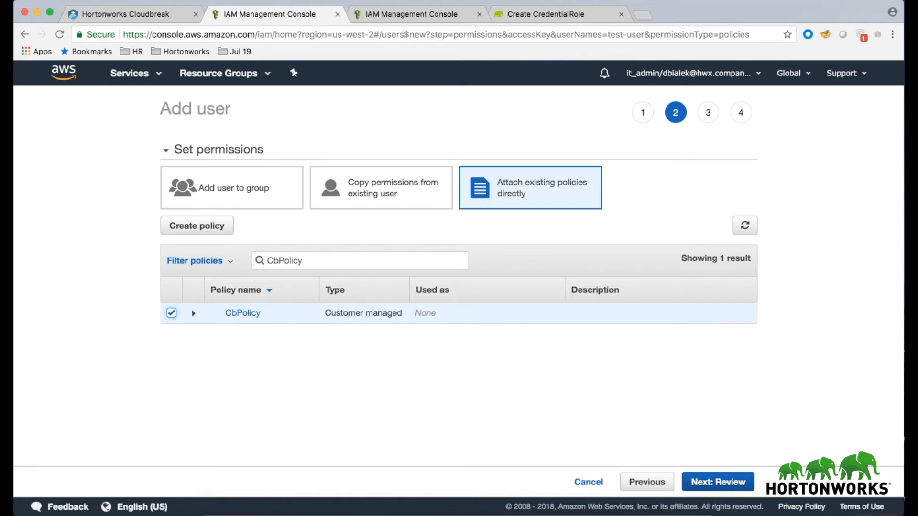
pyautogui.click(717, 482)
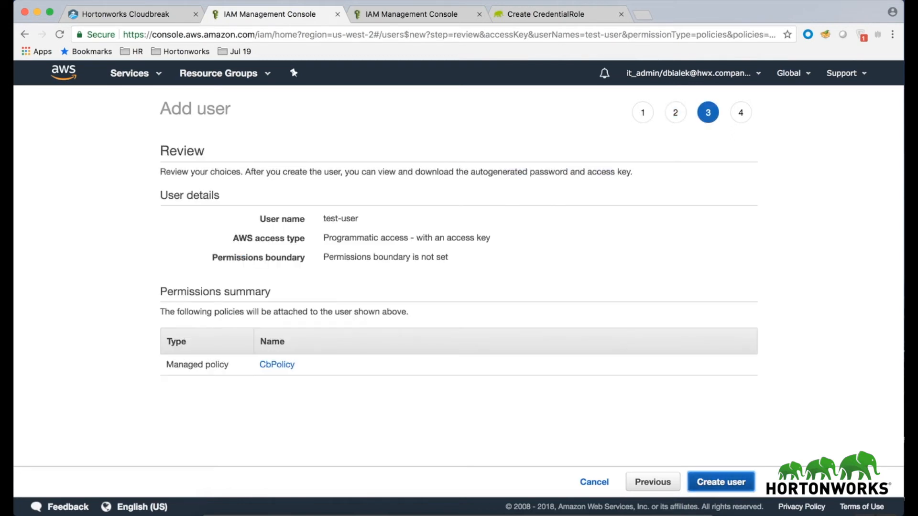
# Step: Create test-user with its access key, then go to Cloudbreak's Clusters page
pyautogui.click(720, 482)
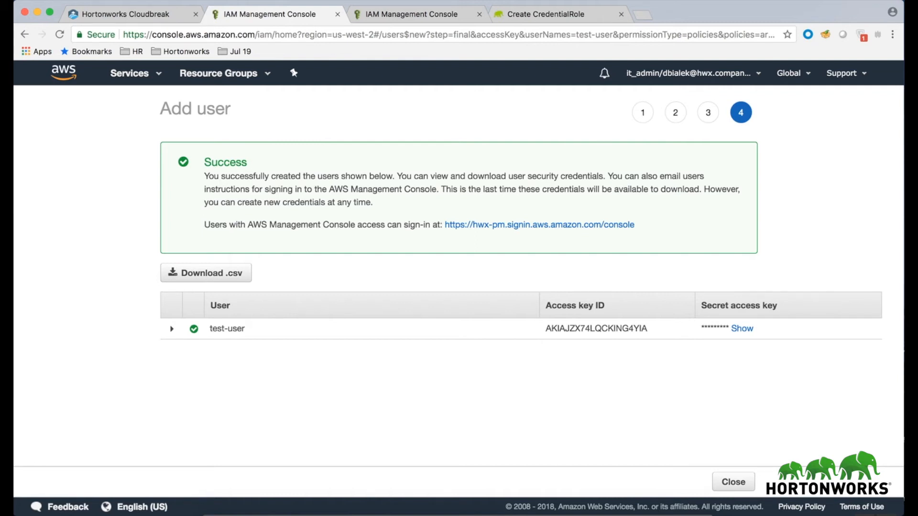
pyautogui.click(741, 328)
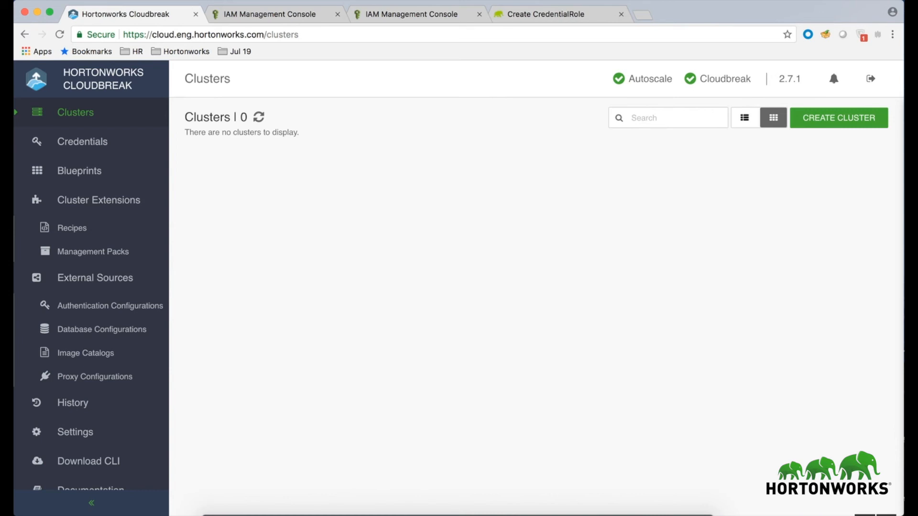
pyautogui.moveTo(82, 141)
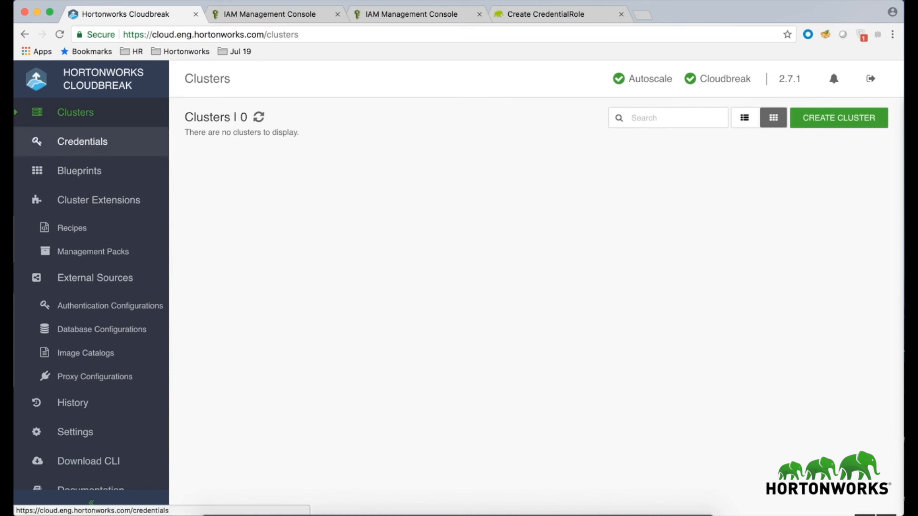
# Step: Start a new Amazon Web Services credential with the Key based credential type
pyautogui.click(82, 141)
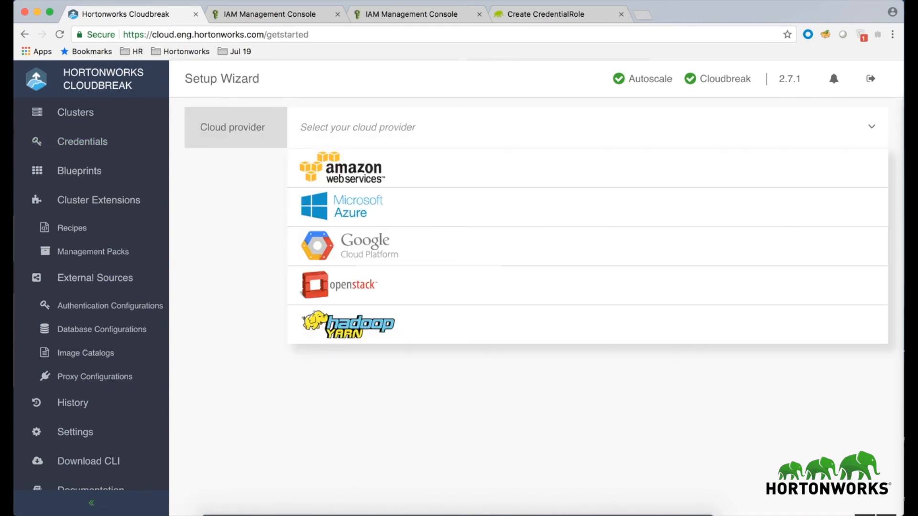
pyautogui.click(342, 167)
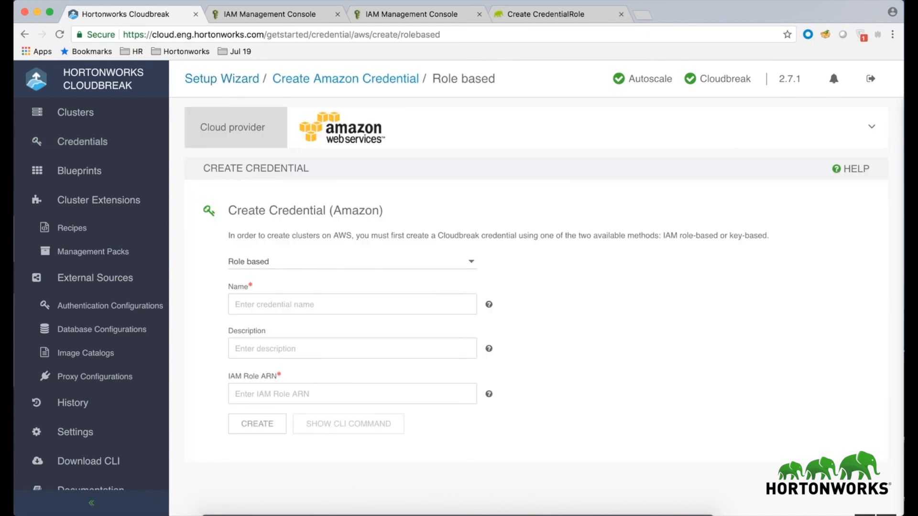
pyautogui.click(351, 261)
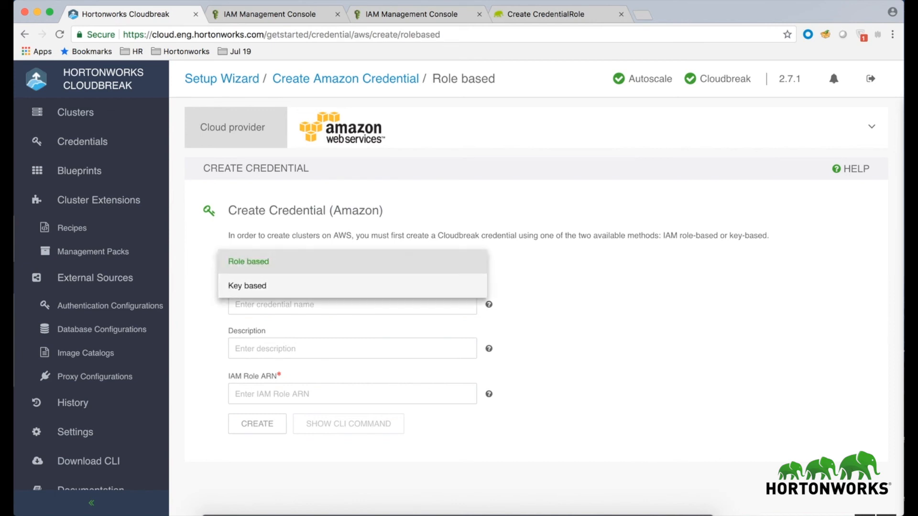
pyautogui.click(247, 286)
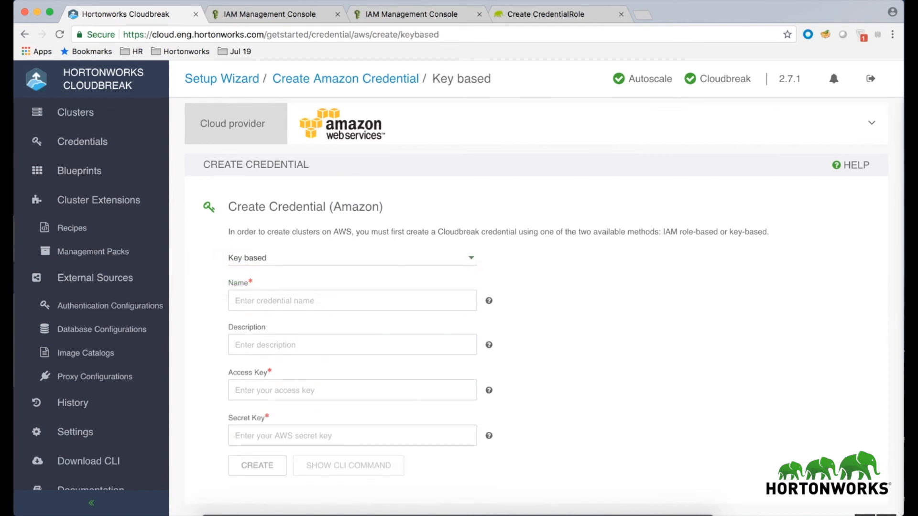
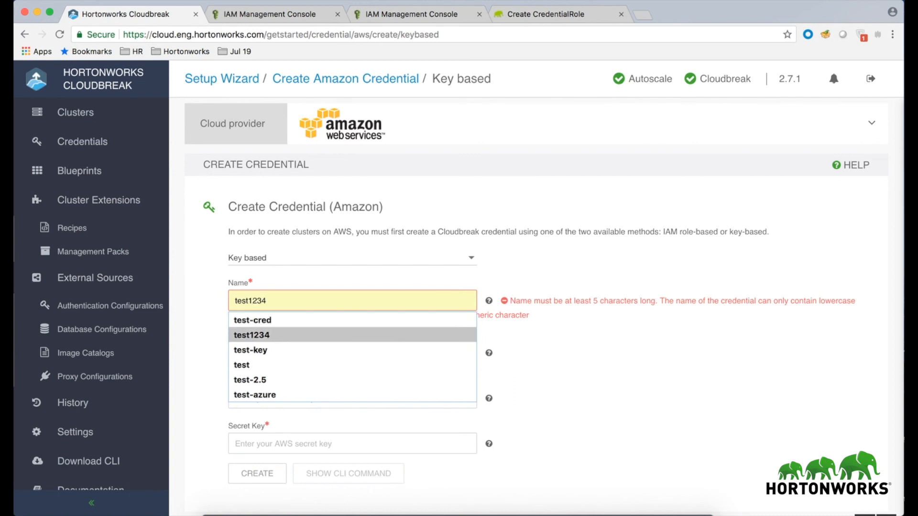
pyautogui.click(251, 350)
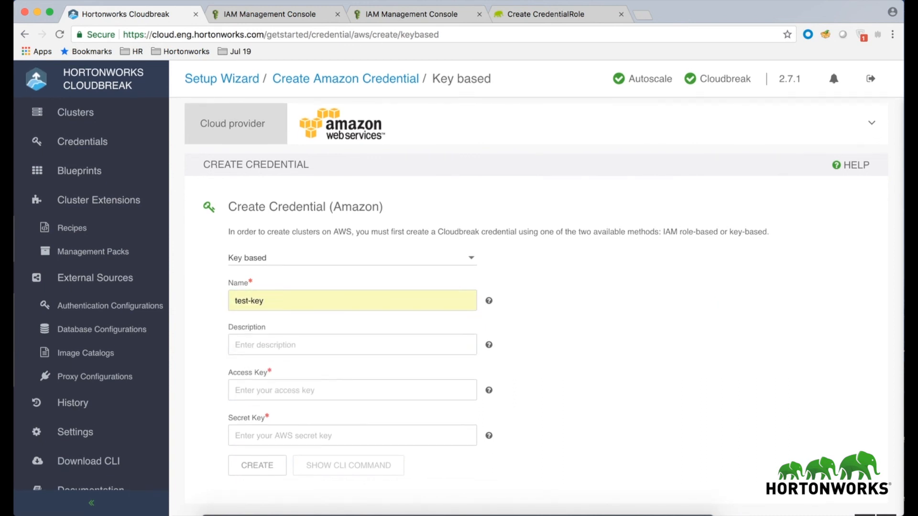
pyautogui.click(351, 390)
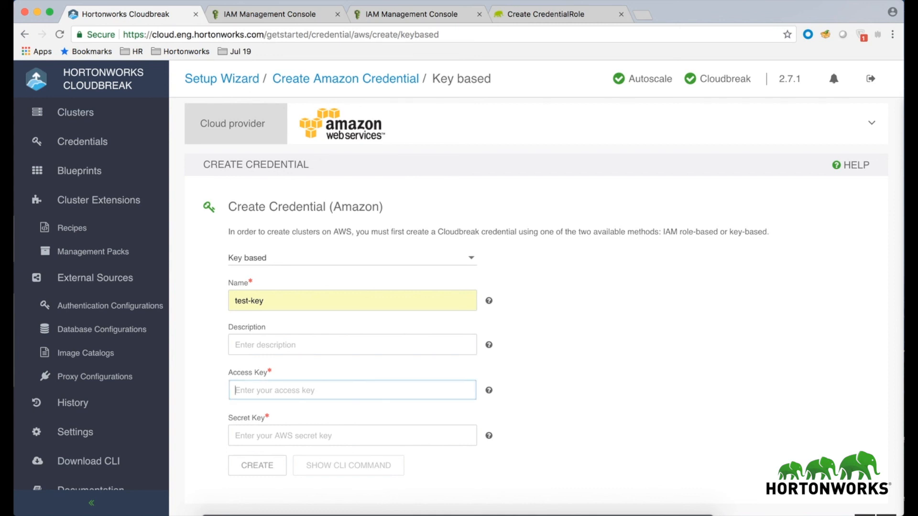
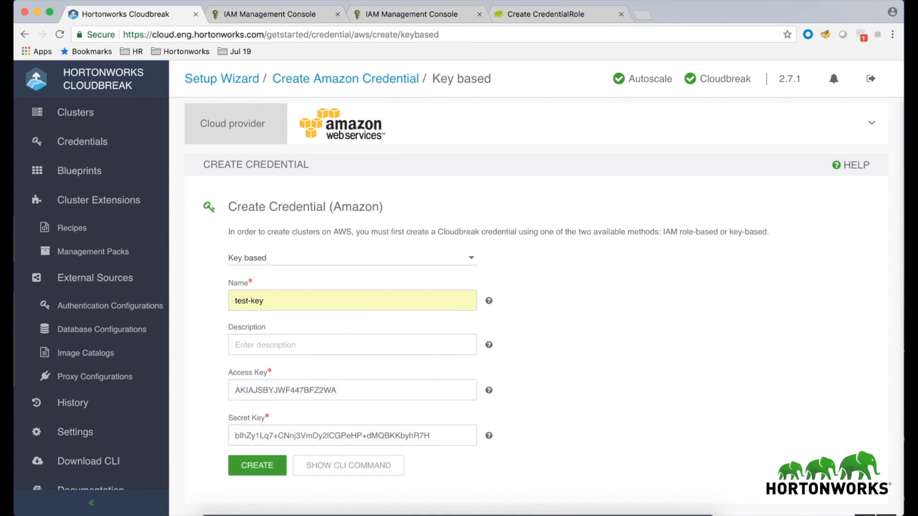